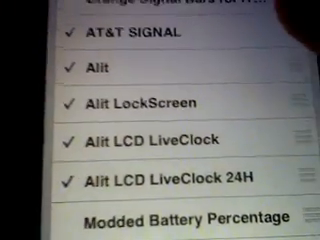
left_click(160, 71)
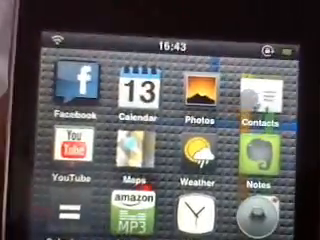
scroll("down", 3)
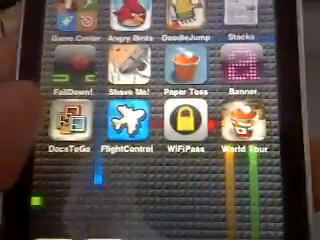
scroll("left", 3)
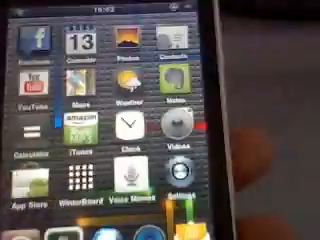